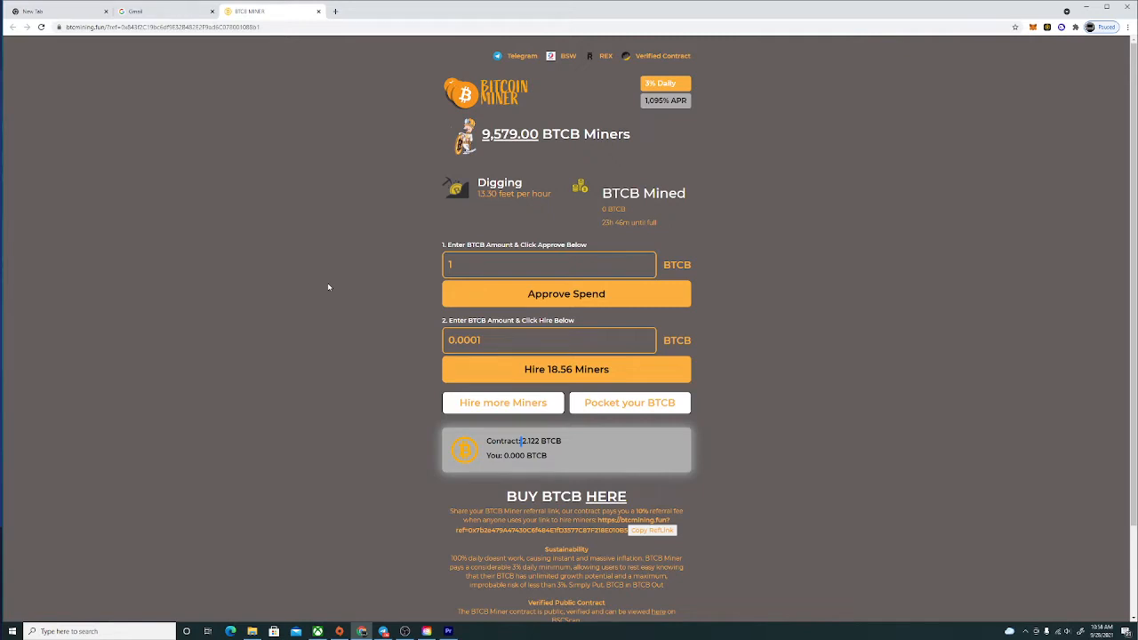
mouse_move(356, 286)
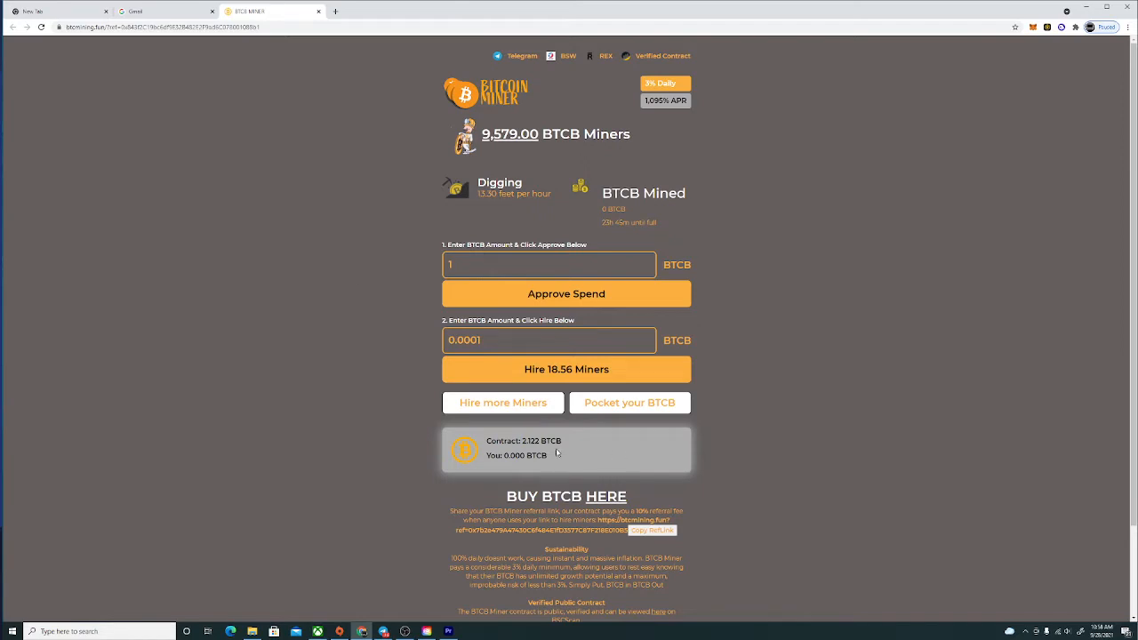
mouse_move(566, 451)
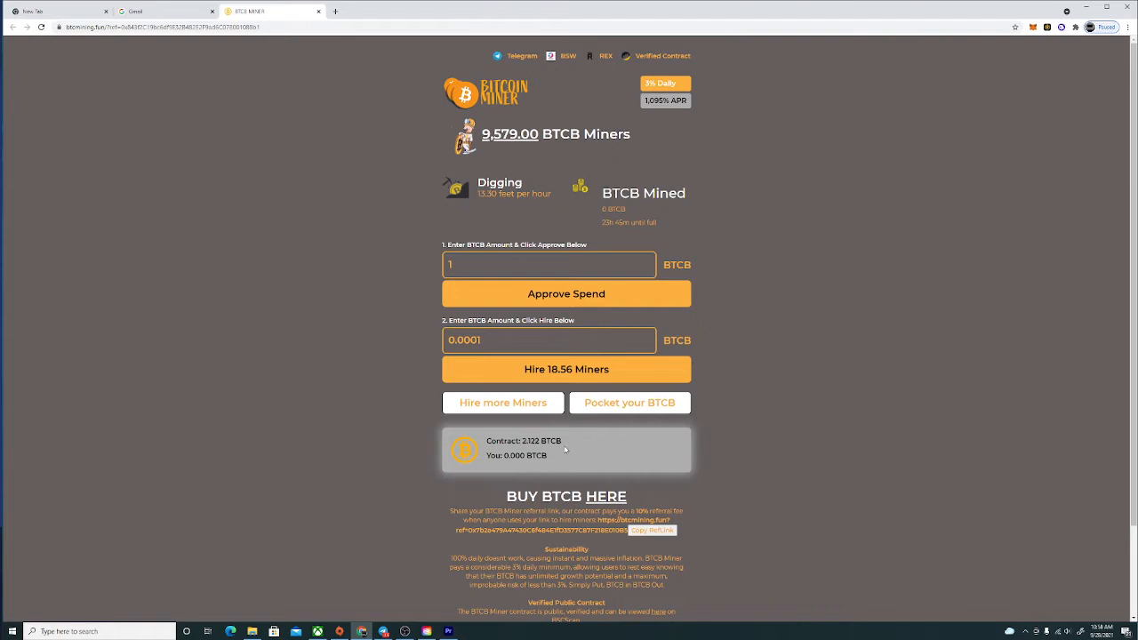
mouse_move(565, 449)
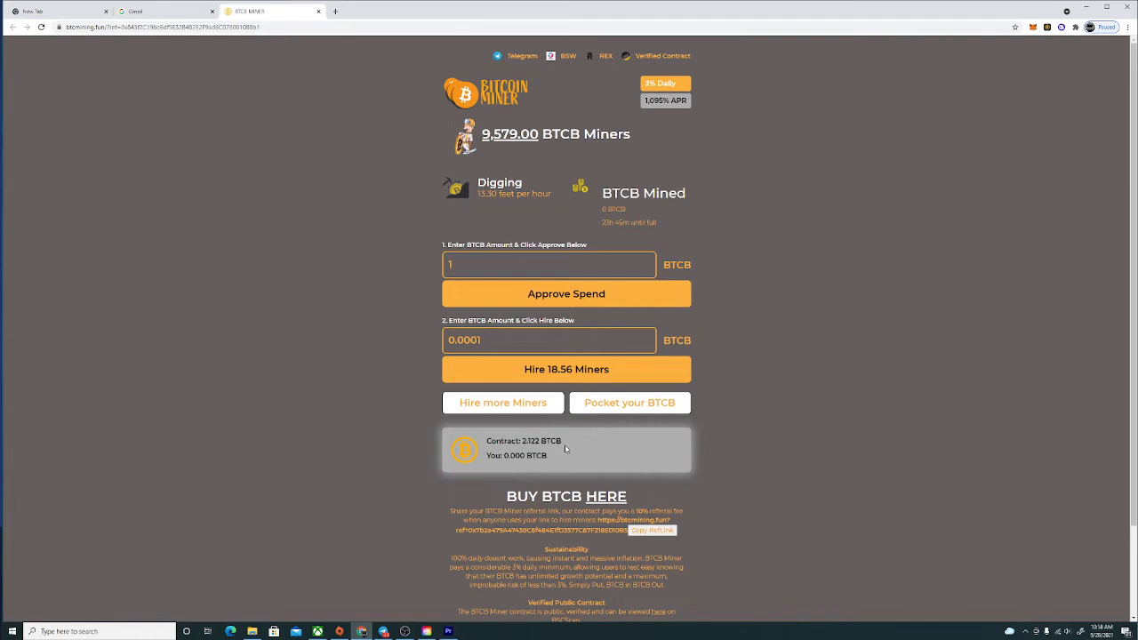
mouse_move(564, 449)
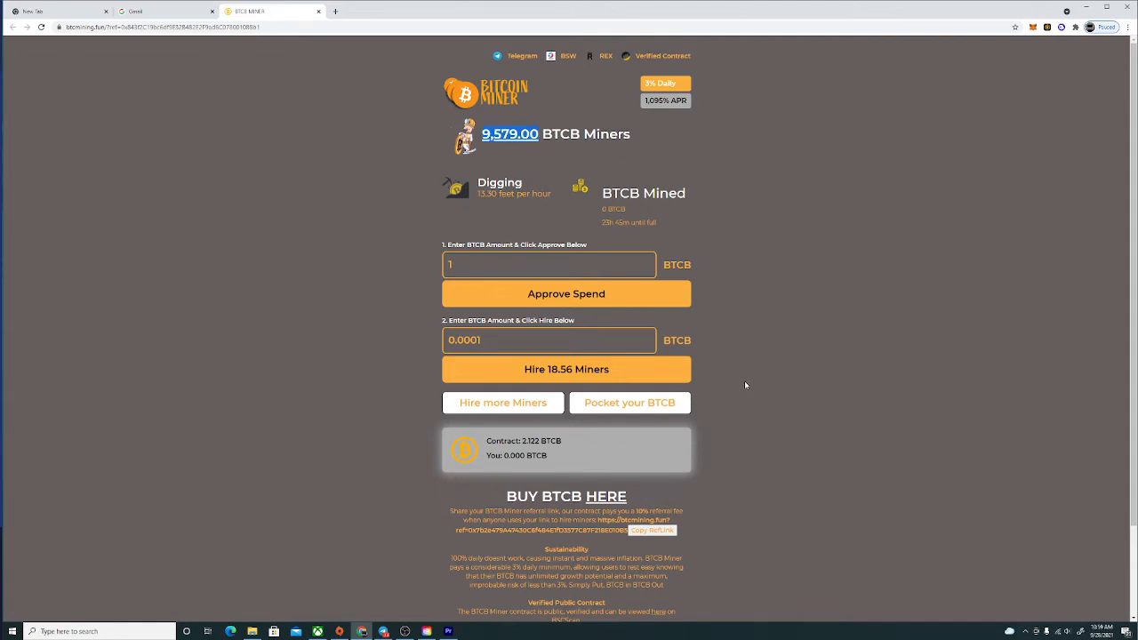
scroll("down", 3)
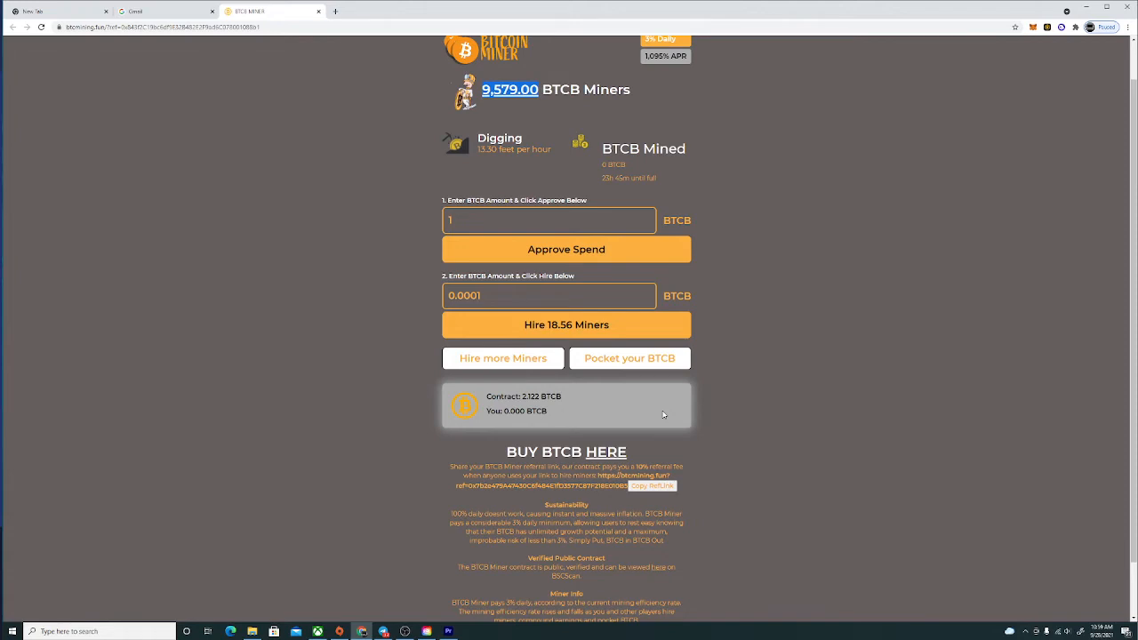
scroll("up", 3)
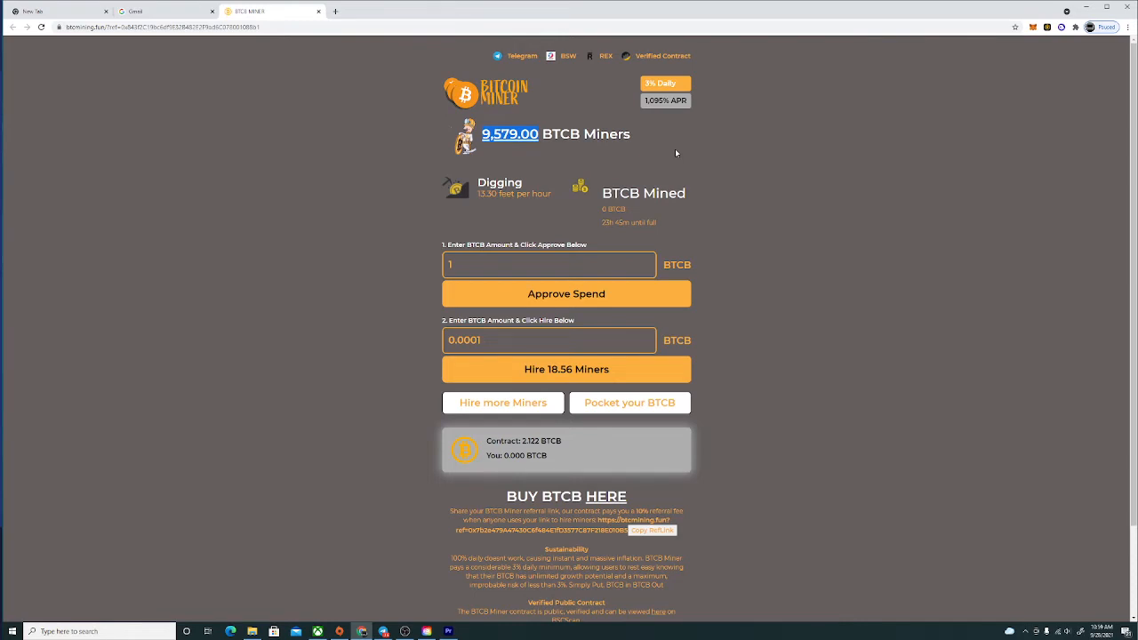
left_click(548, 340)
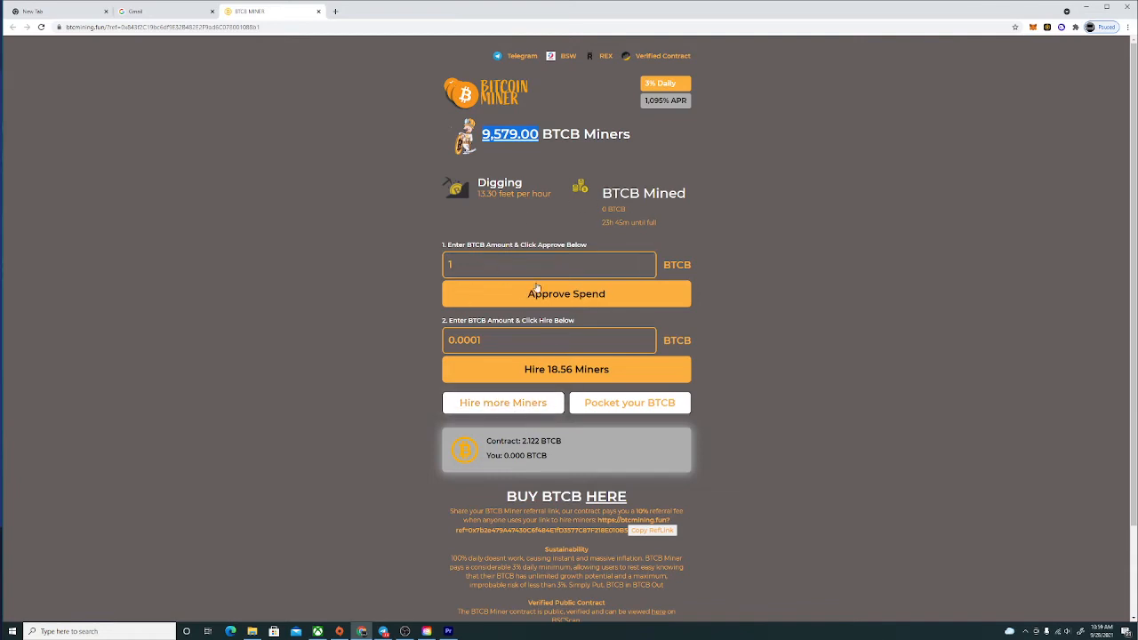
left_click(548, 264)
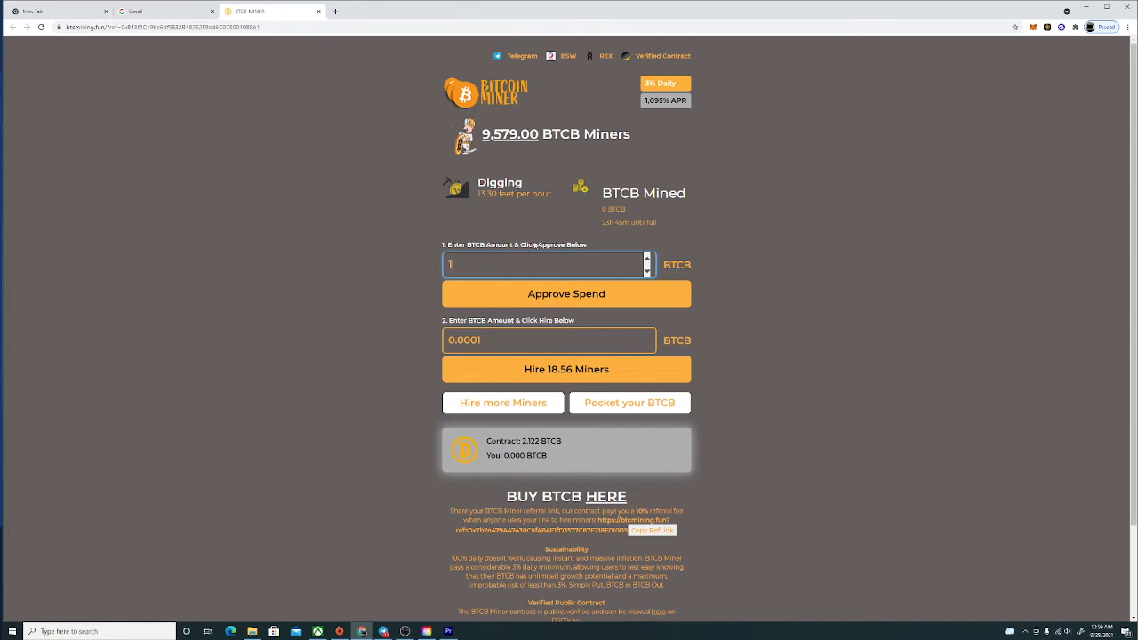
scroll("down", 3)
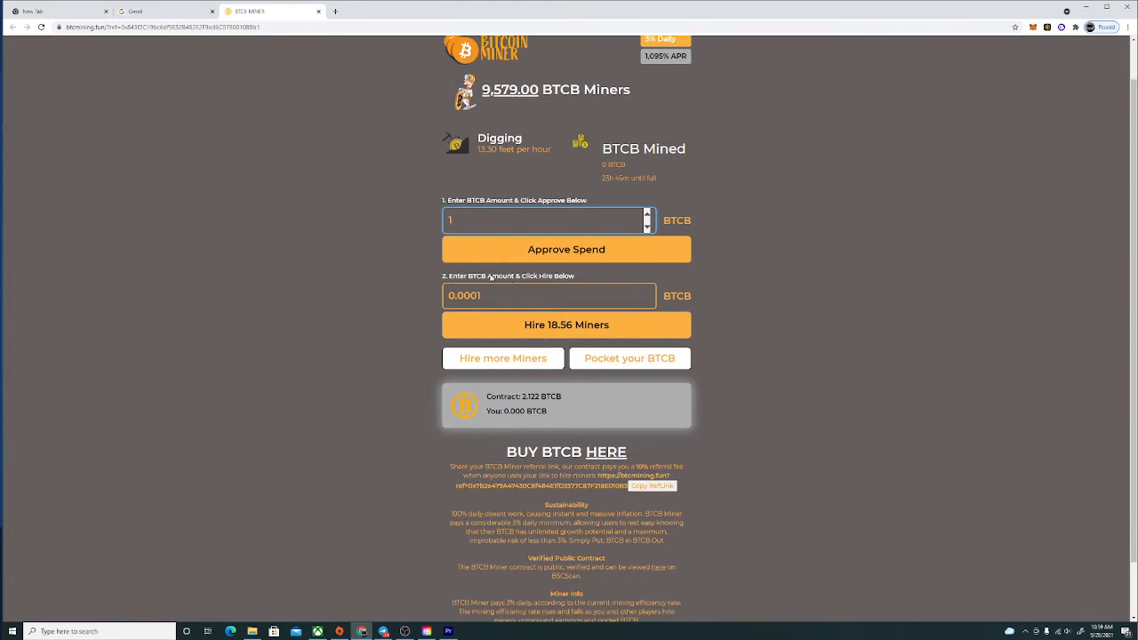
left_click(548, 296)
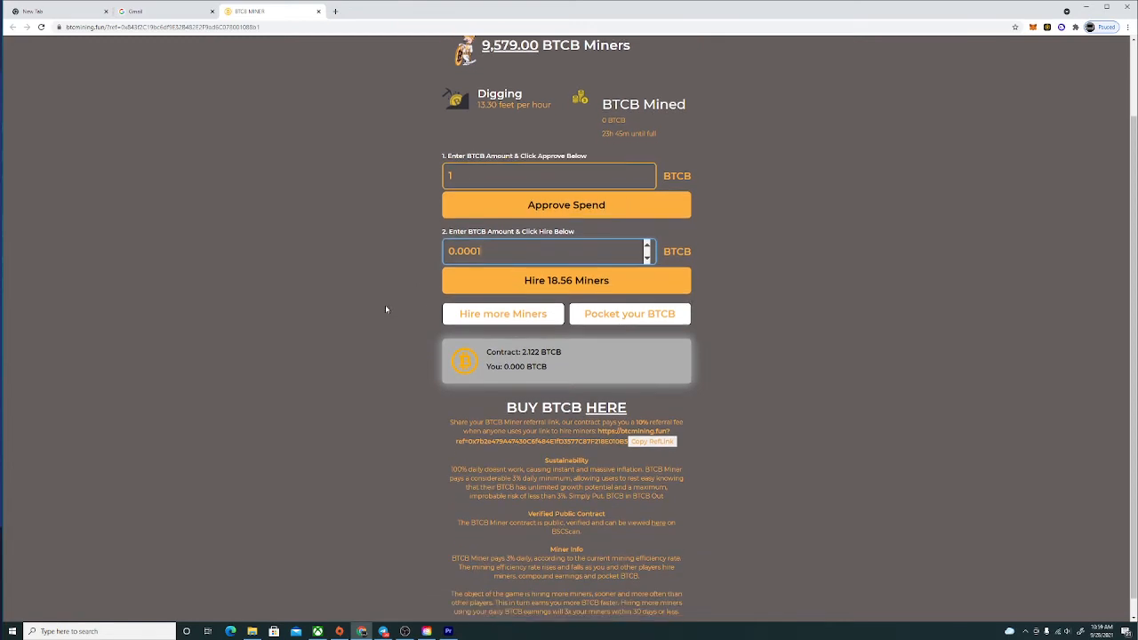
mouse_move(389, 323)
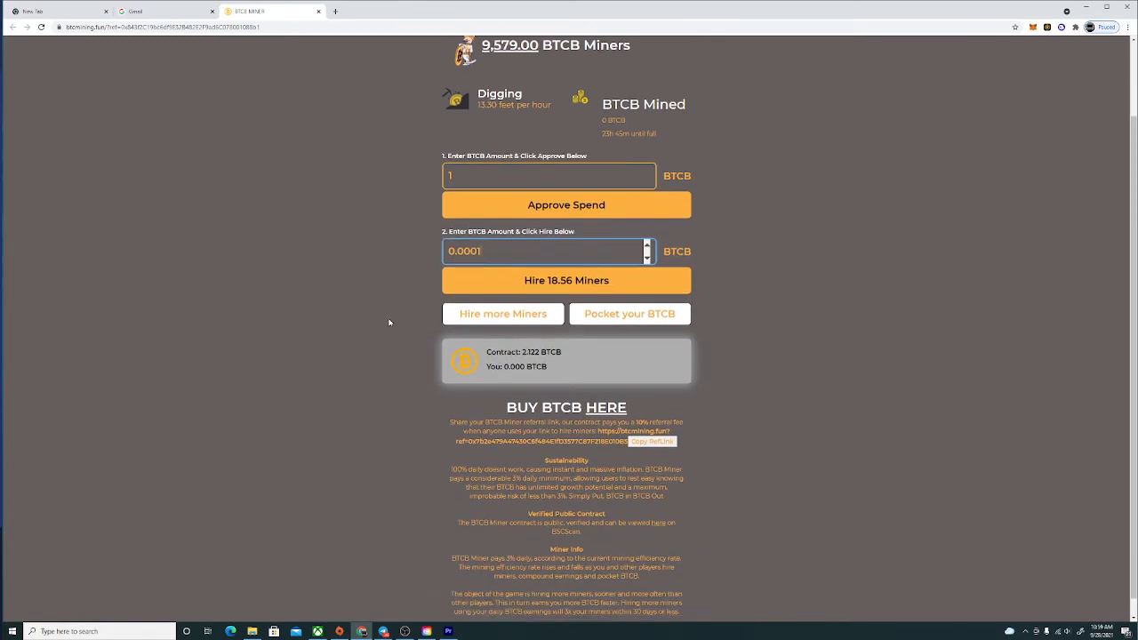
mouse_move(380, 323)
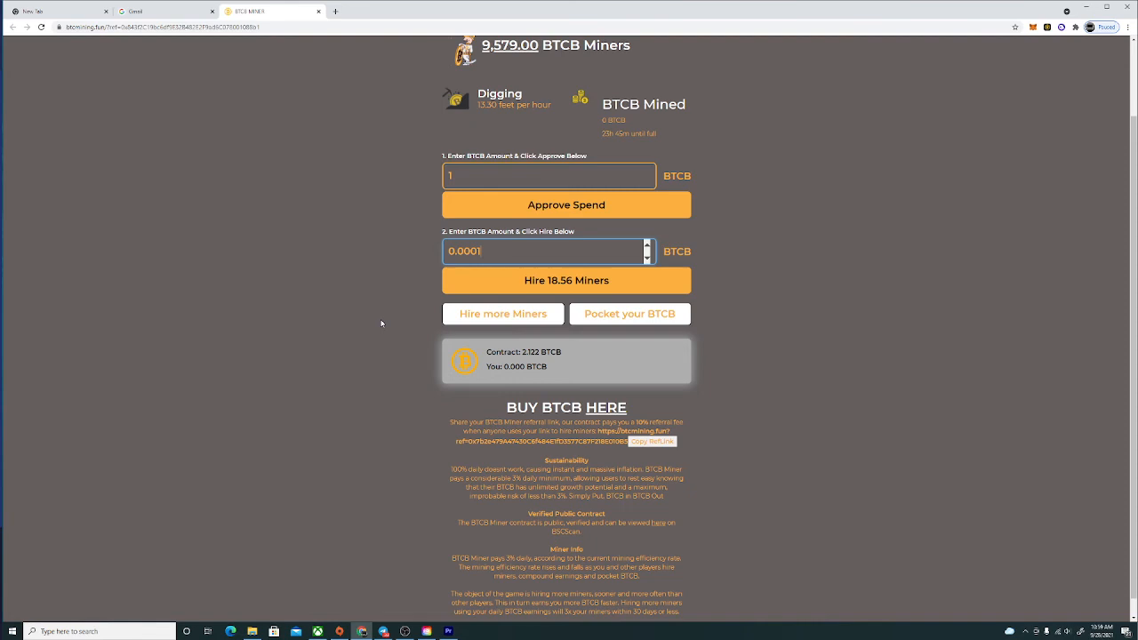
mouse_move(374, 321)
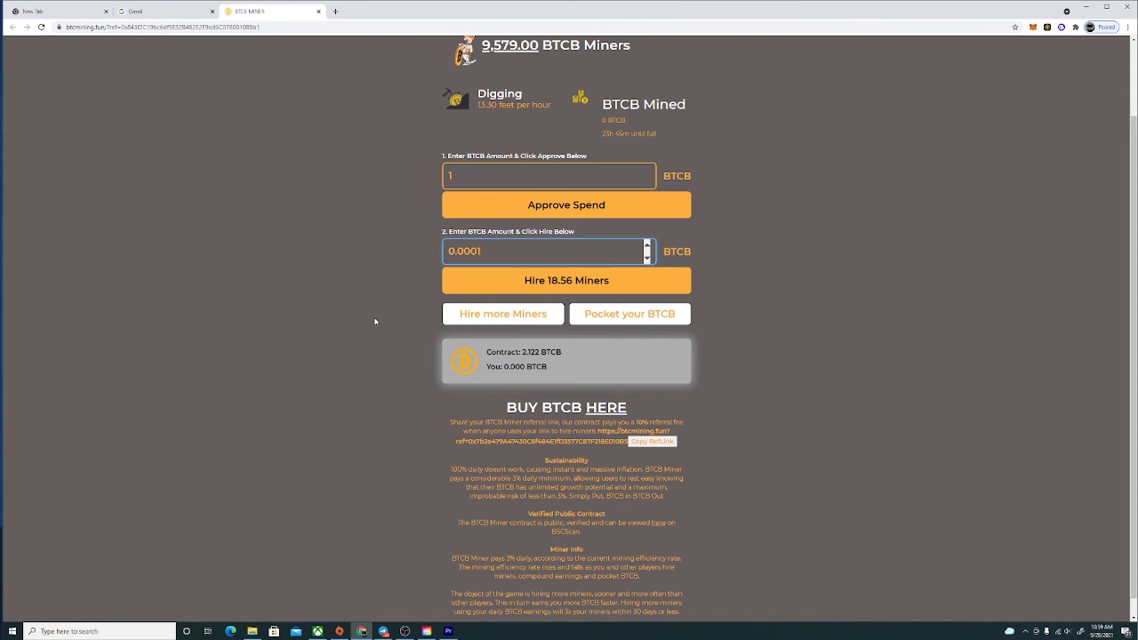
scroll("up", 3)
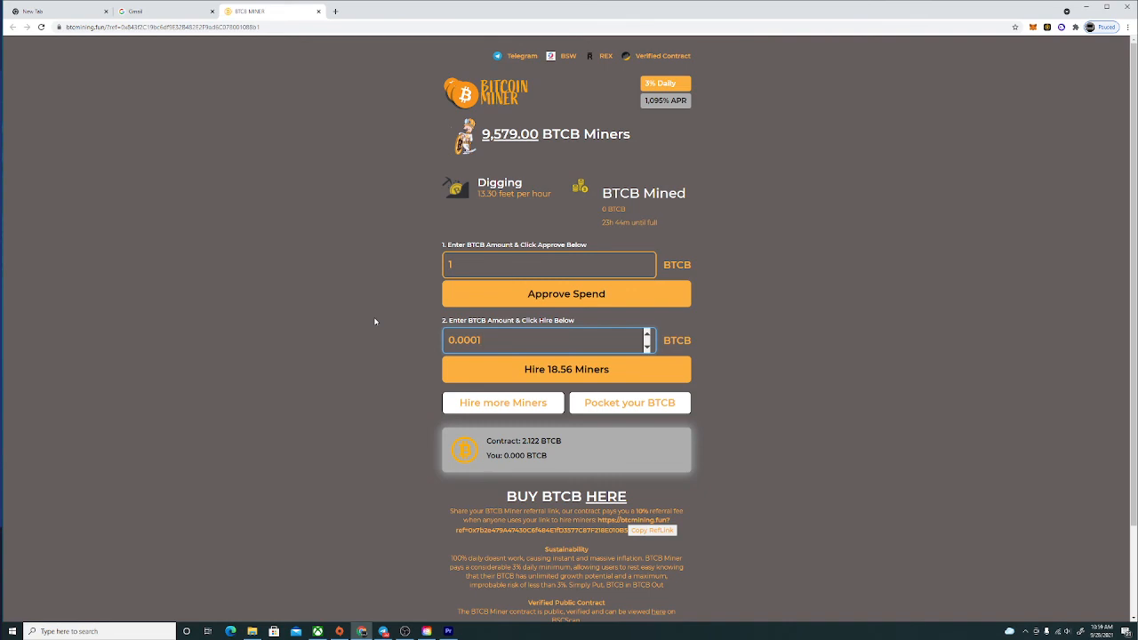
triple_click(544, 340)
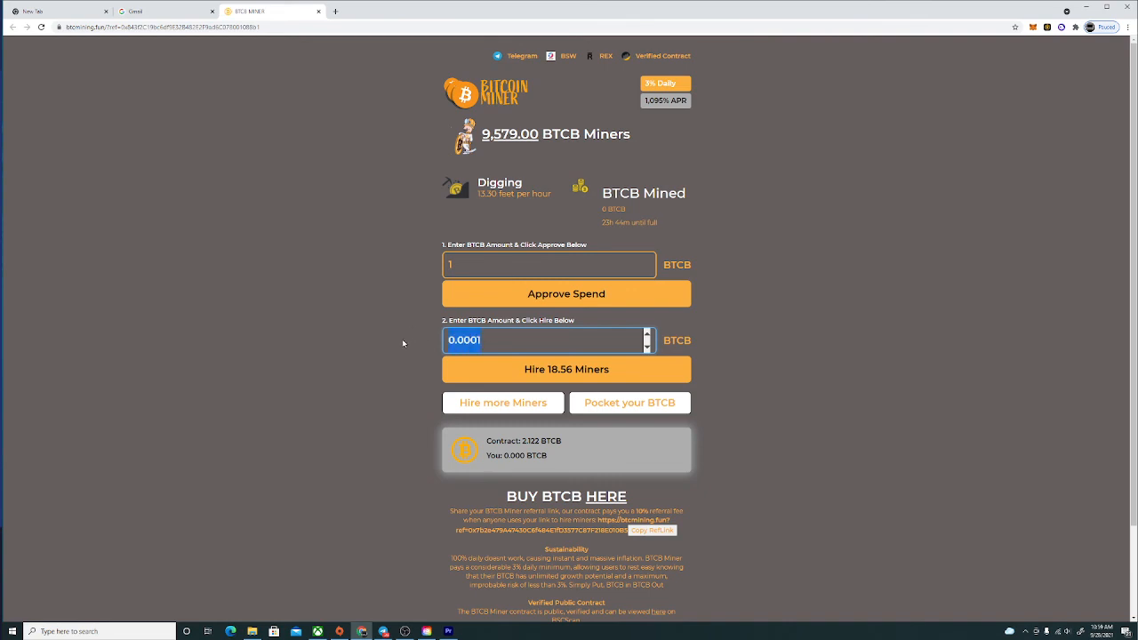